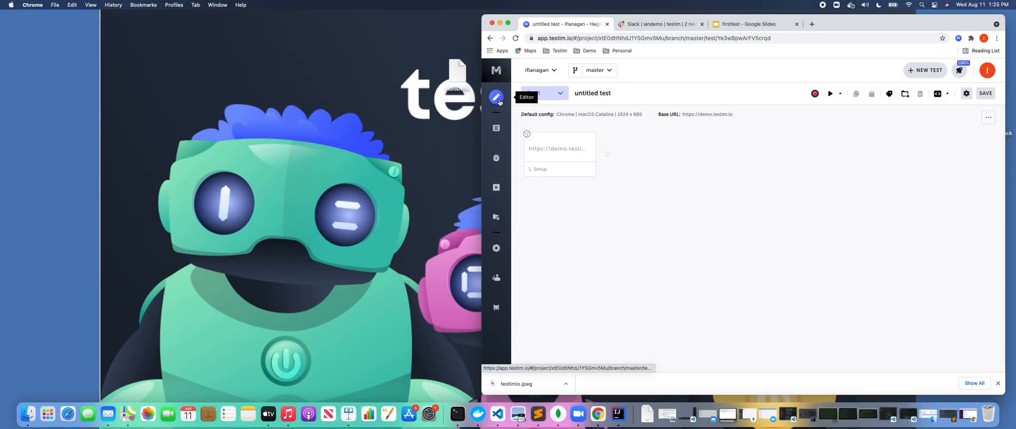
pyautogui.moveTo(495, 158)
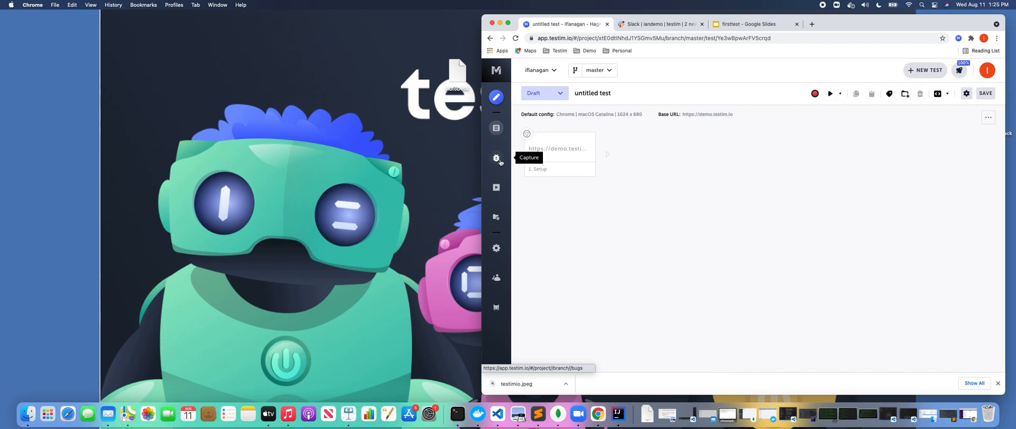
# Step: Go to Runs and show the Scheduled Runs list with its two existing schedulers
pyautogui.click(496, 187)
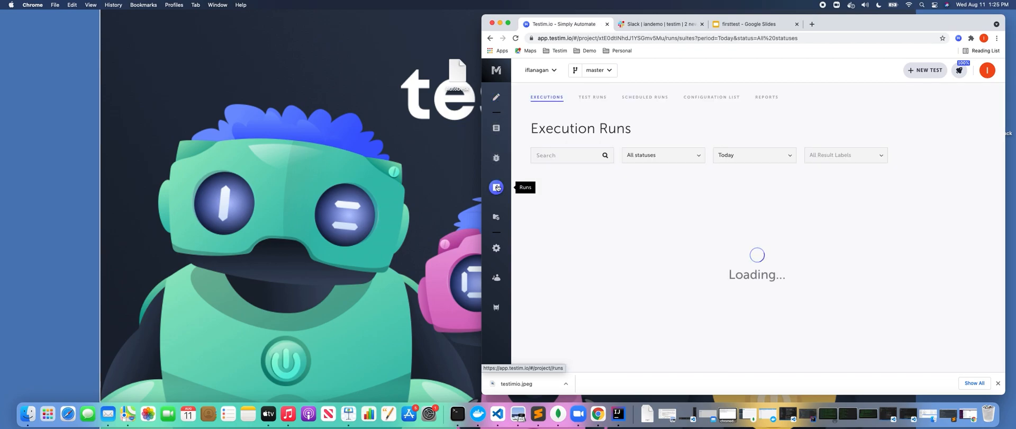
pyautogui.click(644, 98)
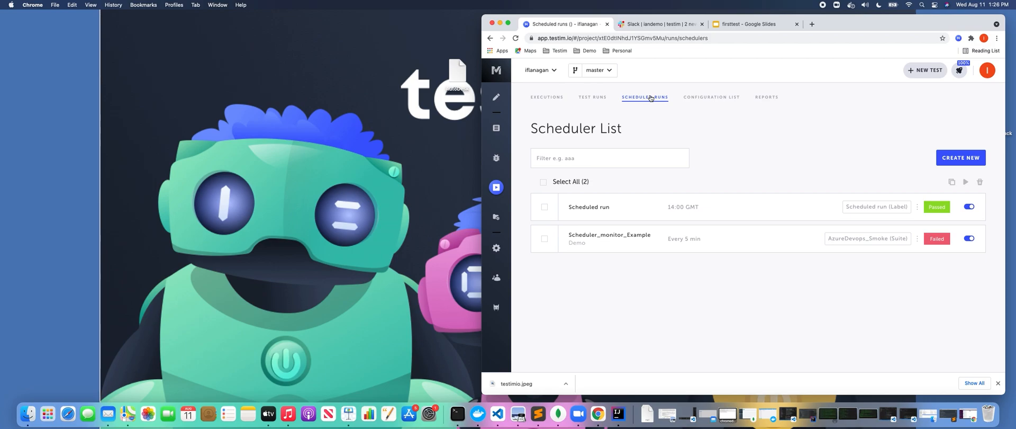
# Step: Create a new schedule with description 'Example' and the schedulerDemo label as test list
pyautogui.click(961, 157)
pyautogui.write('Dem')
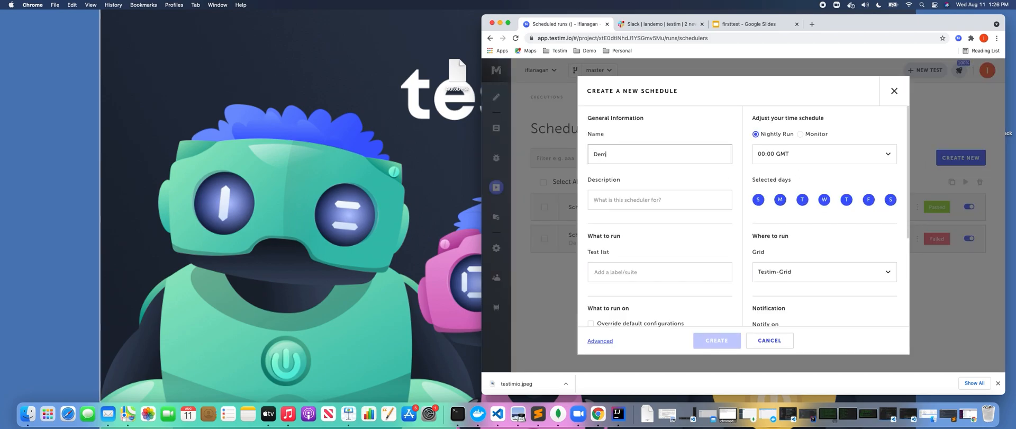
pyautogui.click(660, 199)
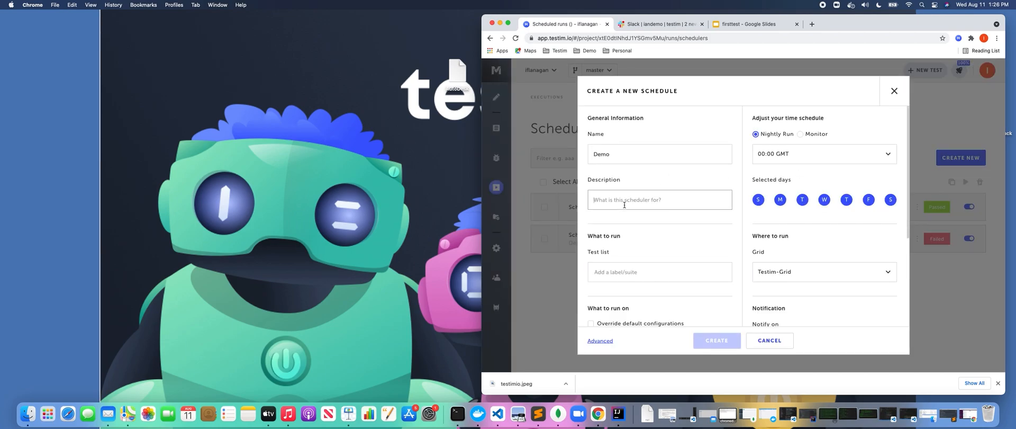
pyautogui.write('Ex')
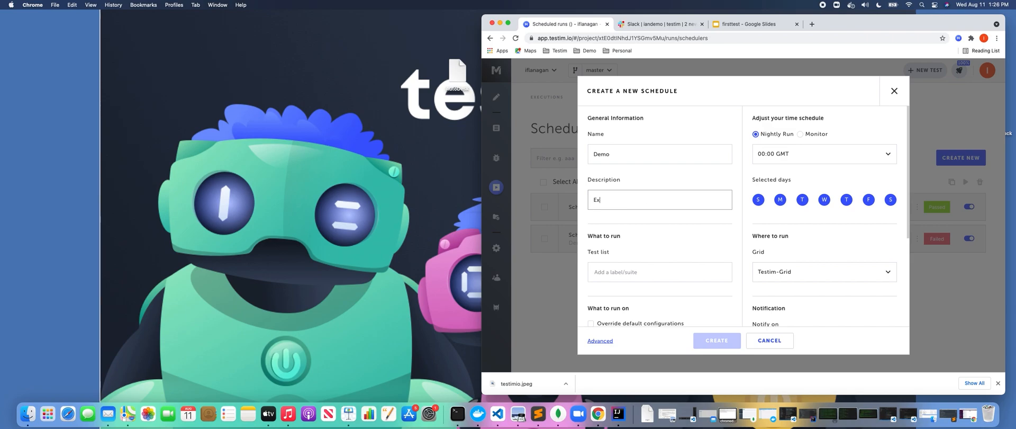
pyautogui.write('ample')
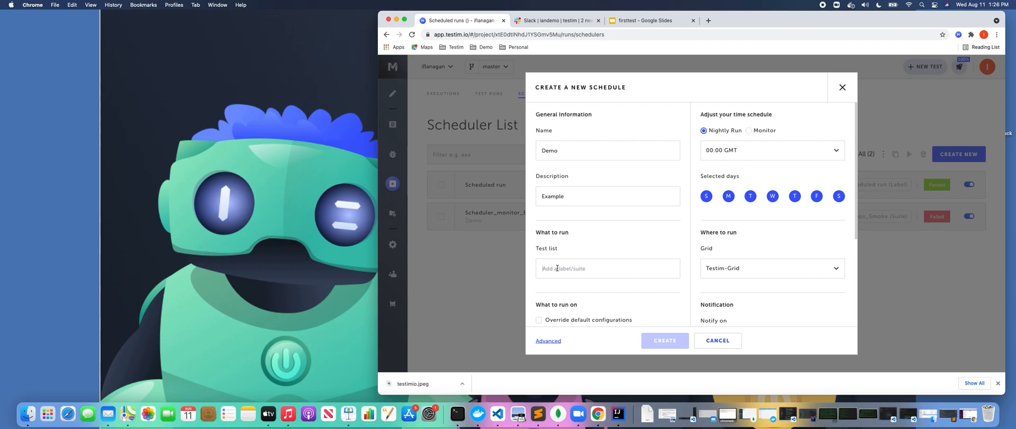
pyautogui.write('shd')
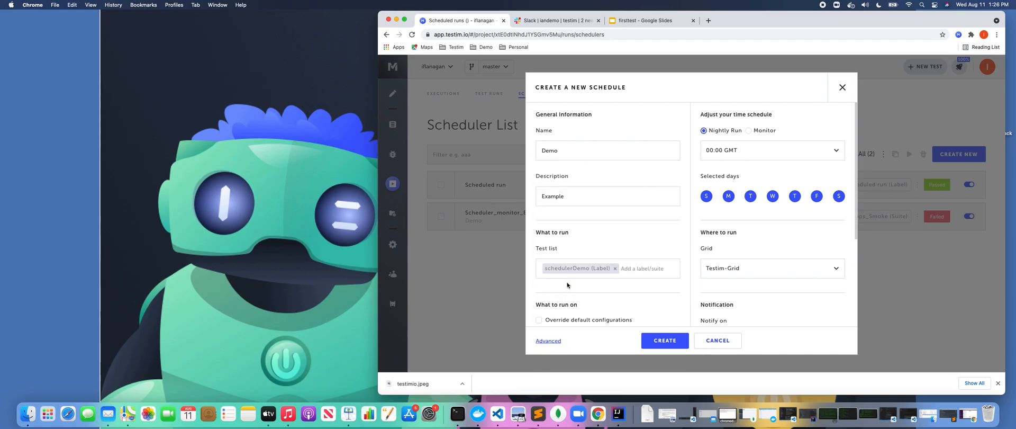
pyautogui.moveTo(621, 261)
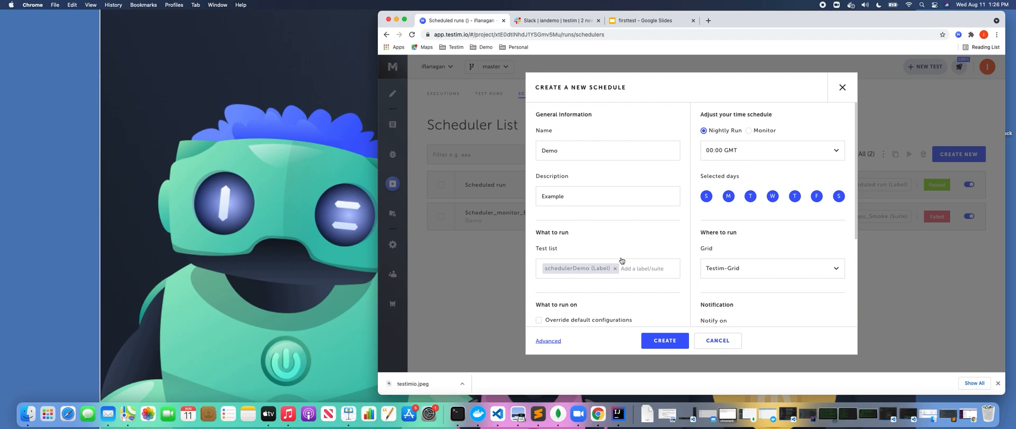
# Step: Enable overriding the default run configurations for the schedule
pyautogui.scroll(-3)
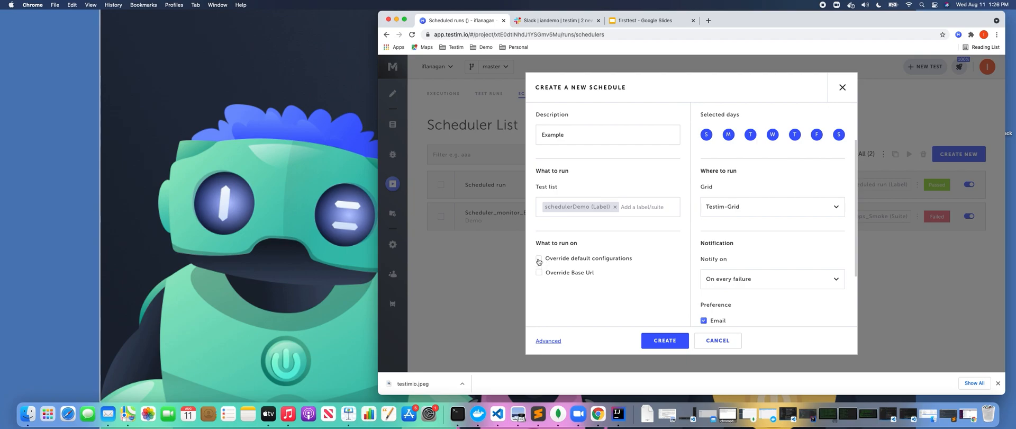
pyautogui.click(538, 258)
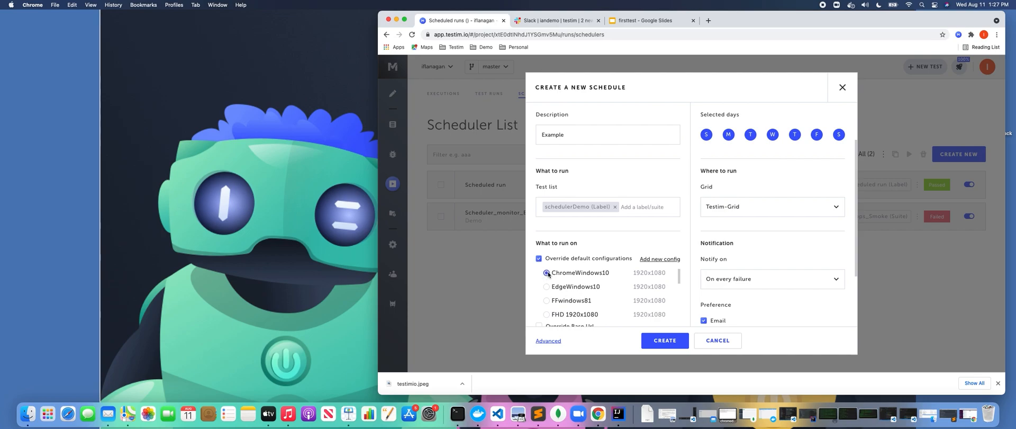
pyautogui.click(659, 259)
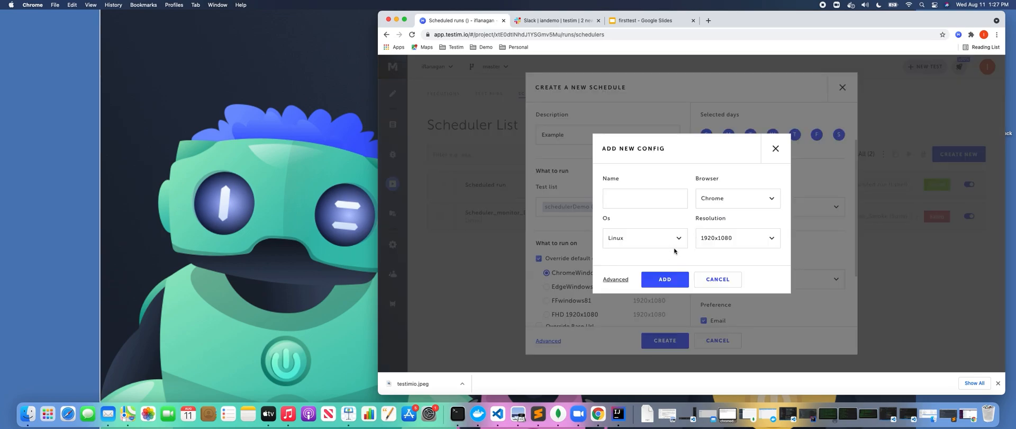
pyautogui.click(643, 238)
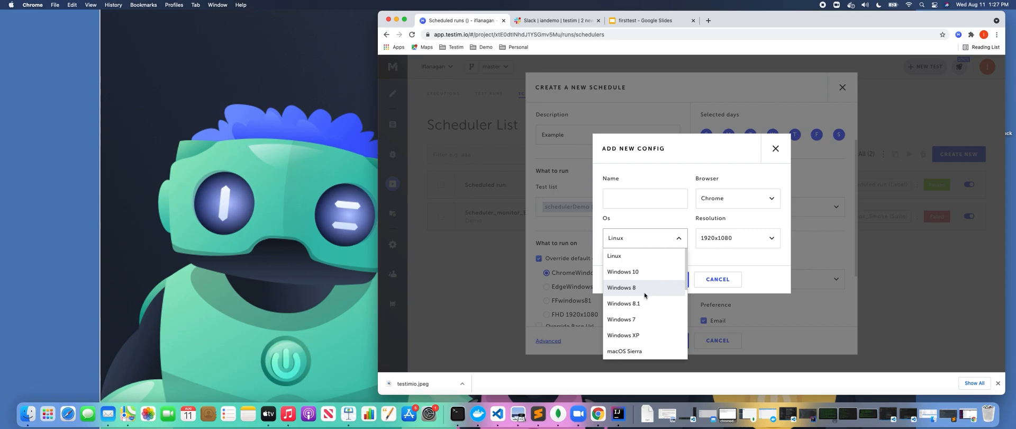
pyautogui.moveTo(623, 271)
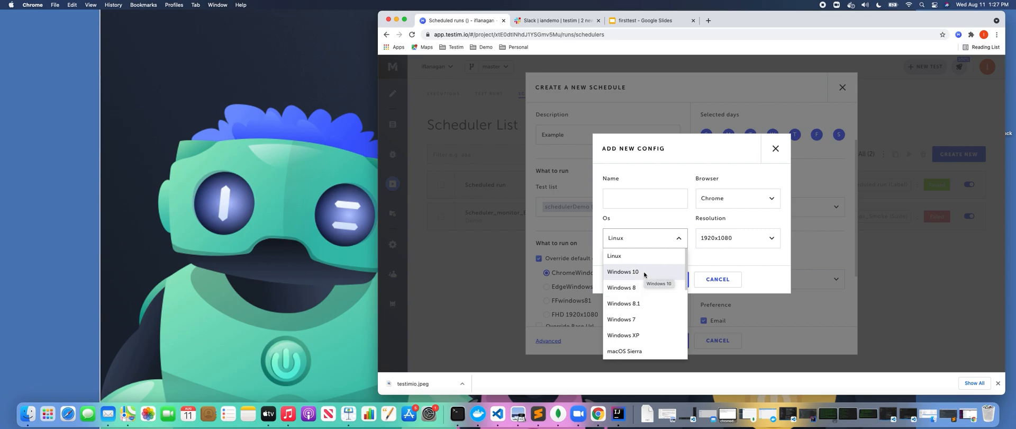
pyautogui.scroll(-3)
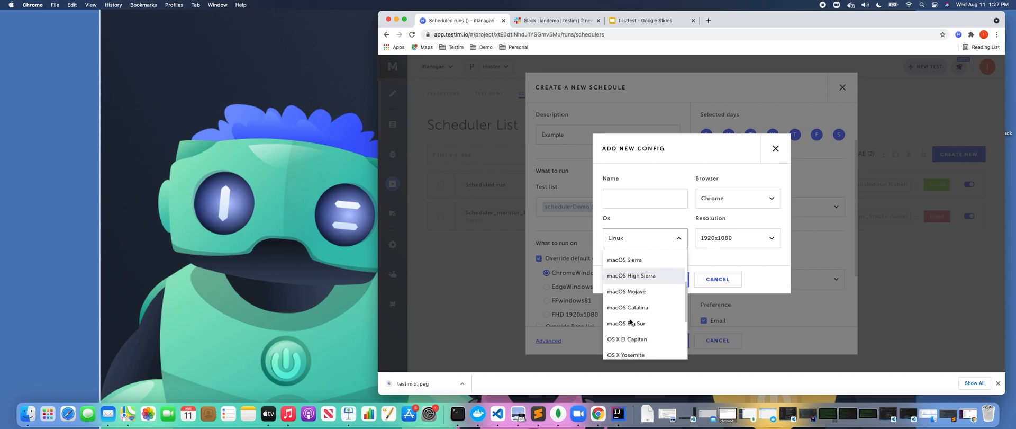
pyautogui.scroll(-3)
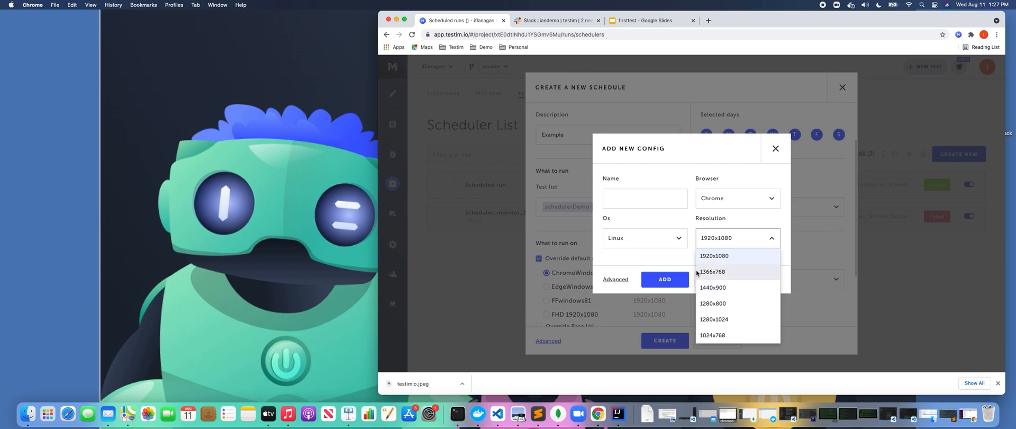
pyautogui.click(714, 256)
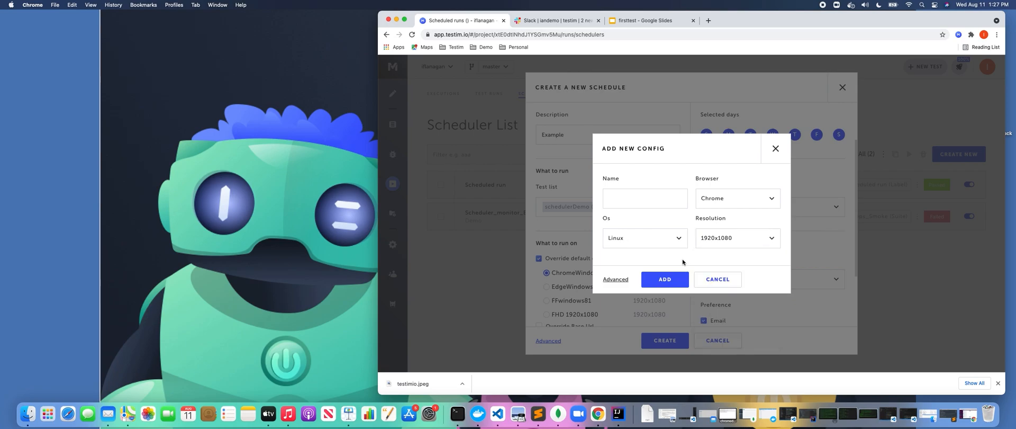
pyautogui.click(736, 198)
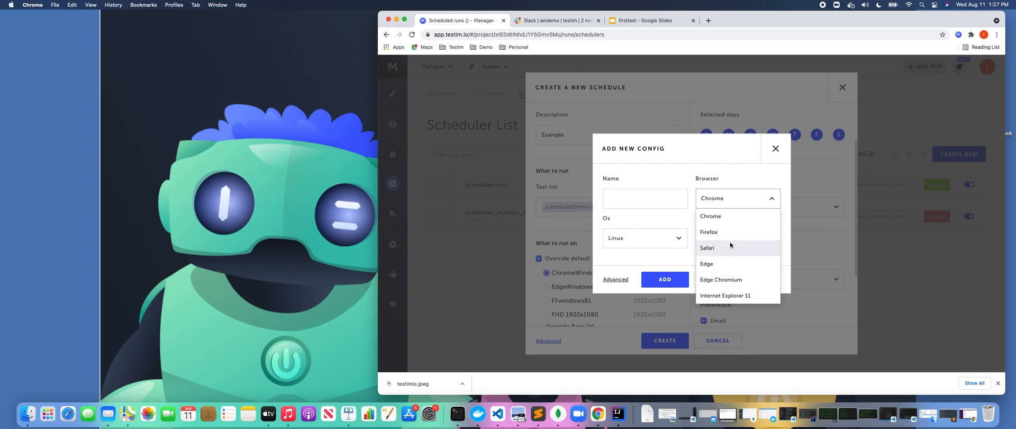
pyautogui.click(710, 216)
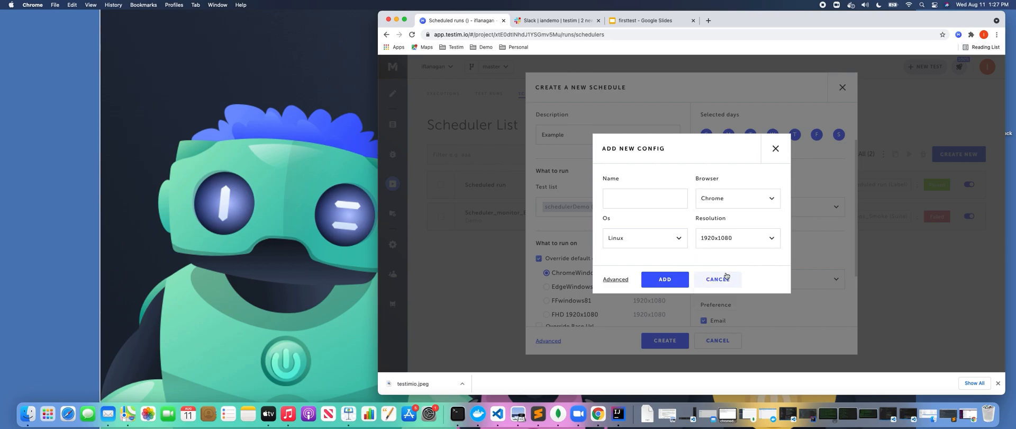
pyautogui.click(717, 278)
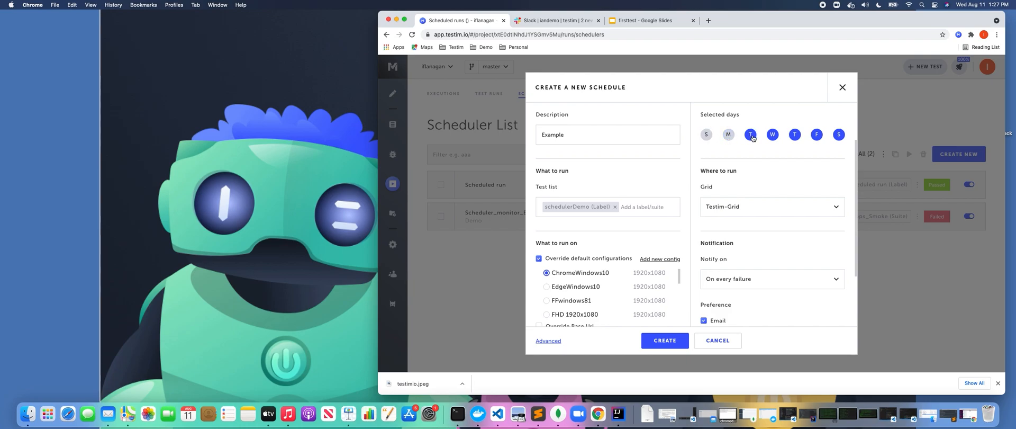
pyautogui.click(773, 134)
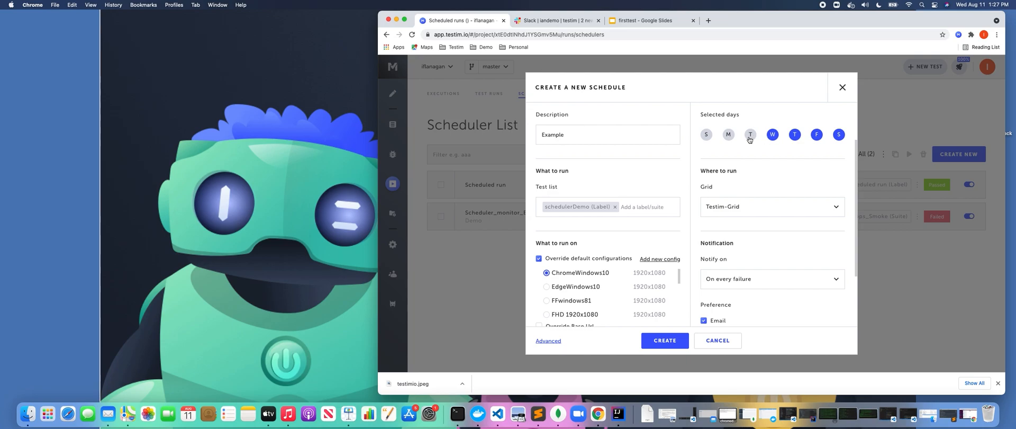
pyautogui.click(706, 134)
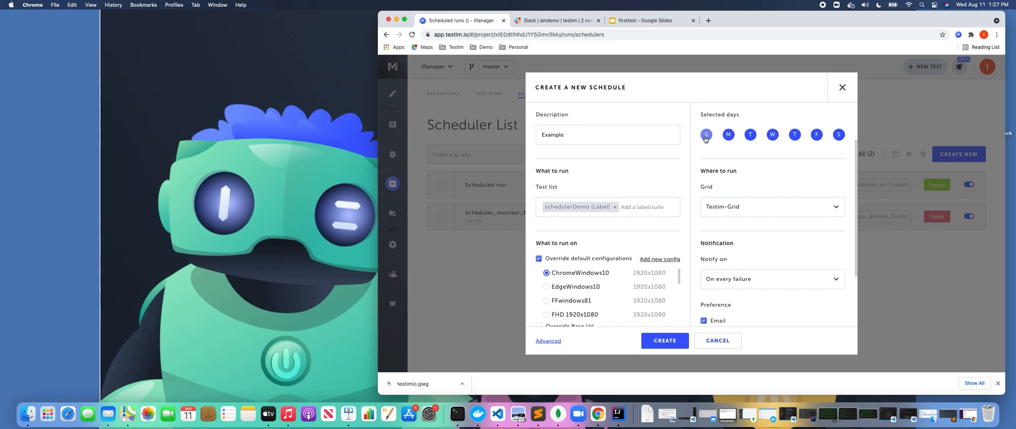
pyautogui.scroll(3)
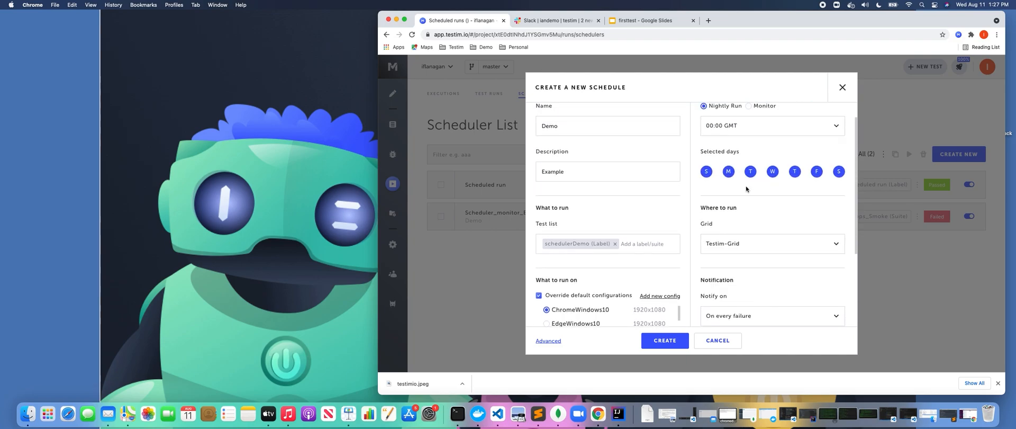
pyautogui.scroll(3)
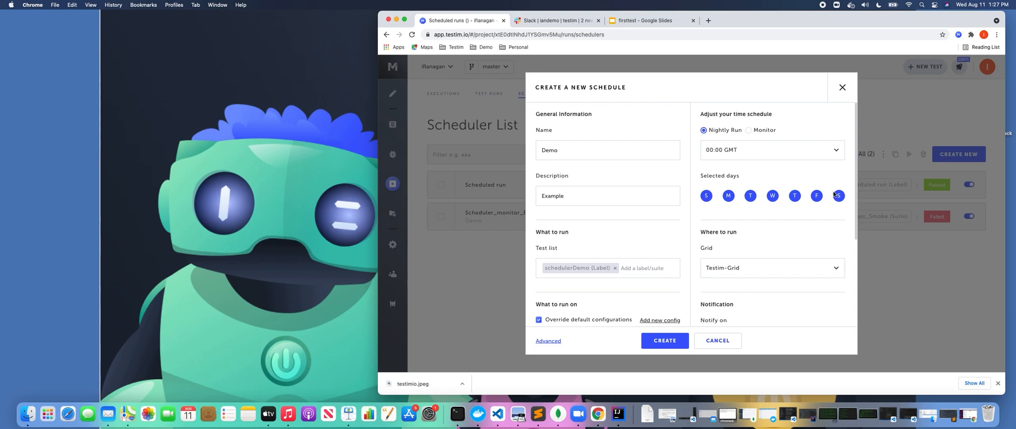
pyautogui.click(772, 149)
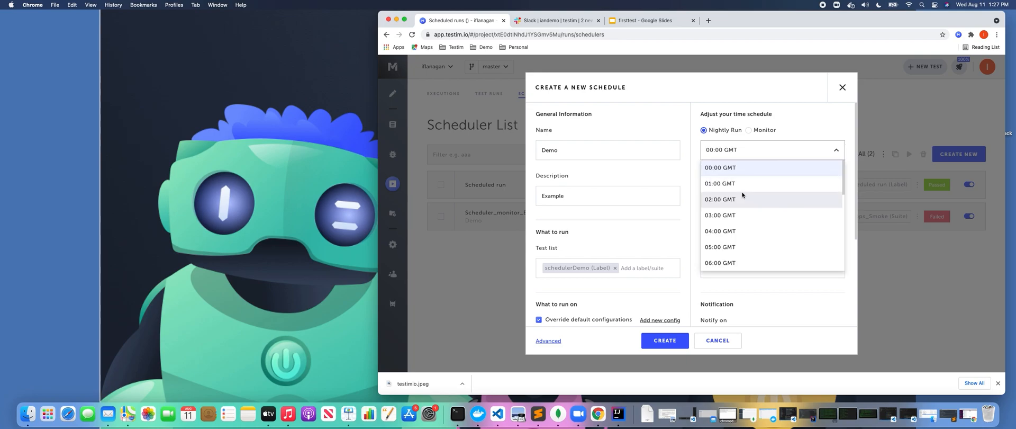
pyautogui.click(720, 167)
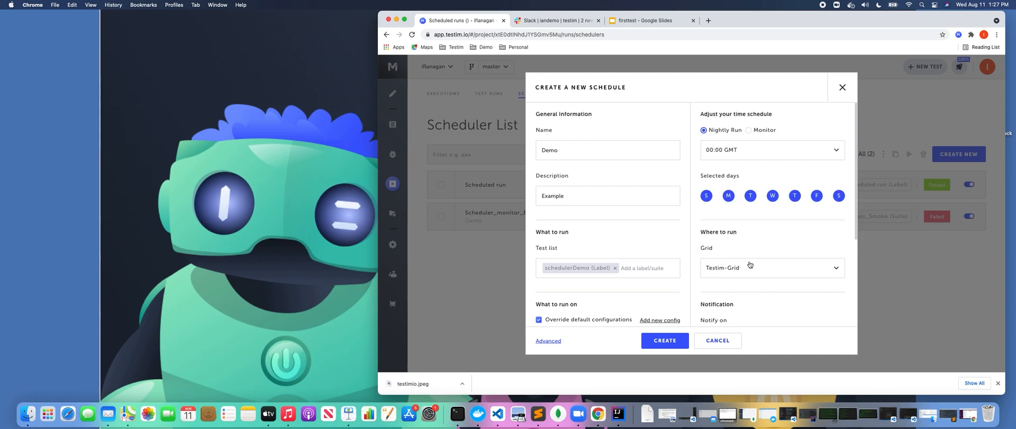
pyautogui.scroll(-3)
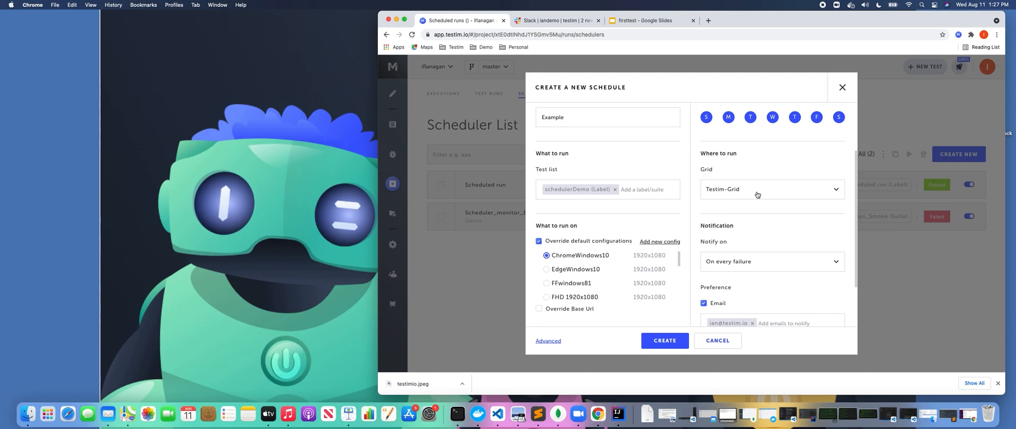
# Step: Review the available grids, keeping Testim-Grid selected
pyautogui.click(771, 190)
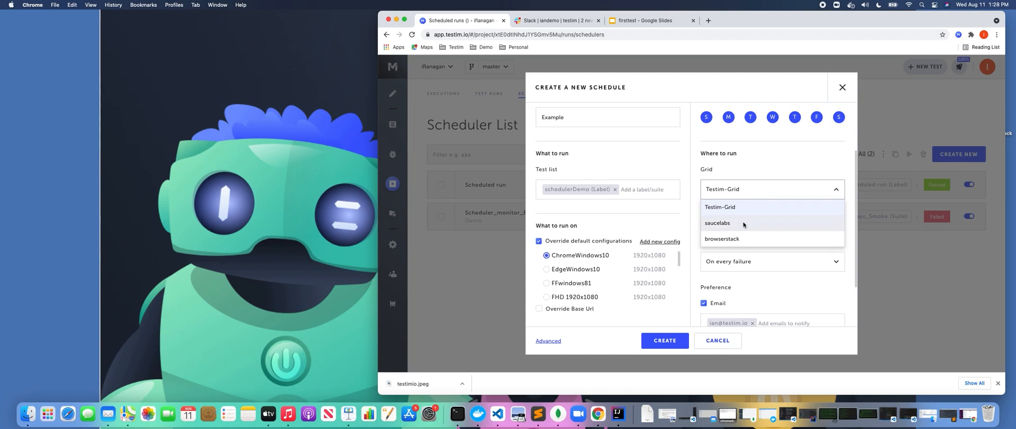
pyautogui.moveTo(718, 223)
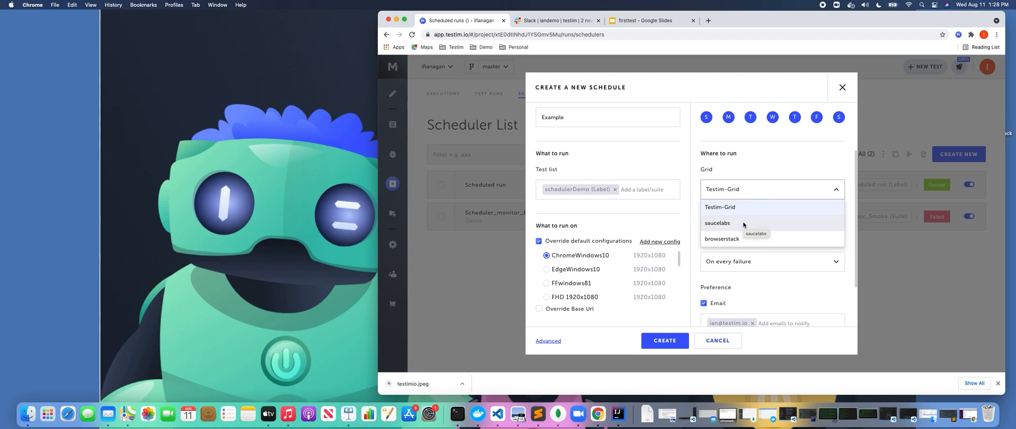
pyautogui.click(720, 207)
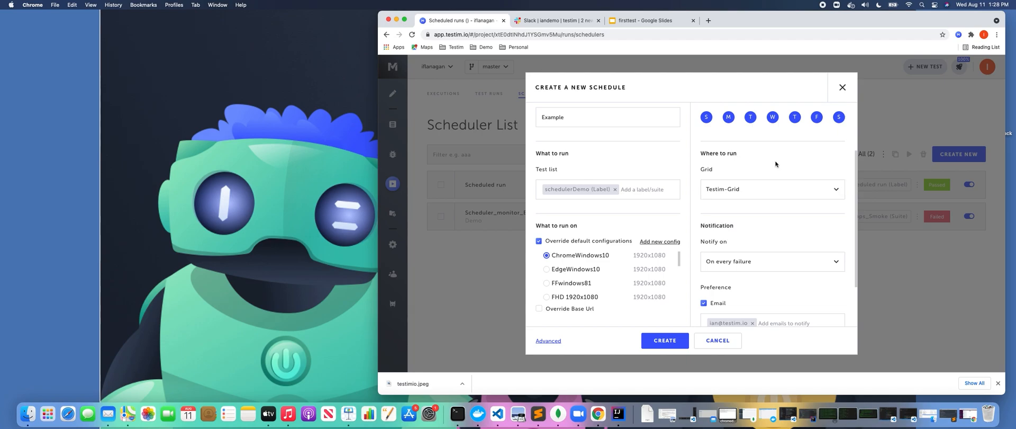
pyautogui.moveTo(755, 246)
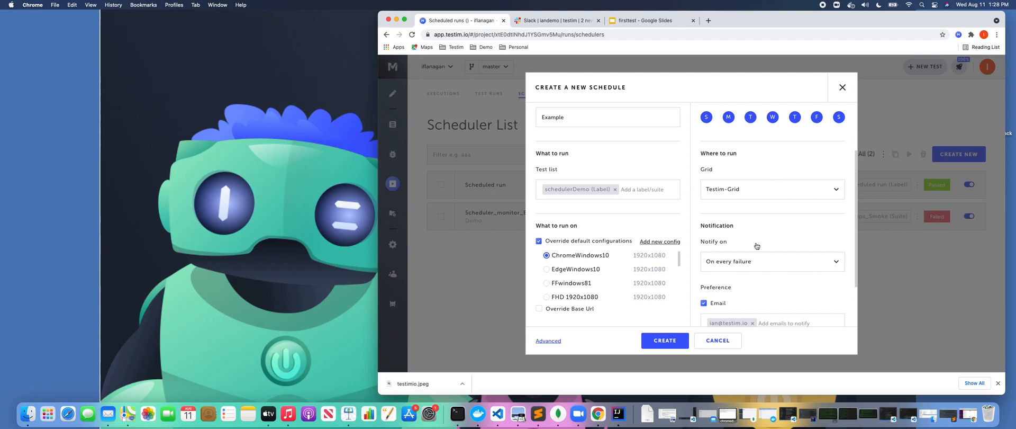
# Step: List the 'Notify on' choices in the schedule's Notification section
pyautogui.scroll(-3)
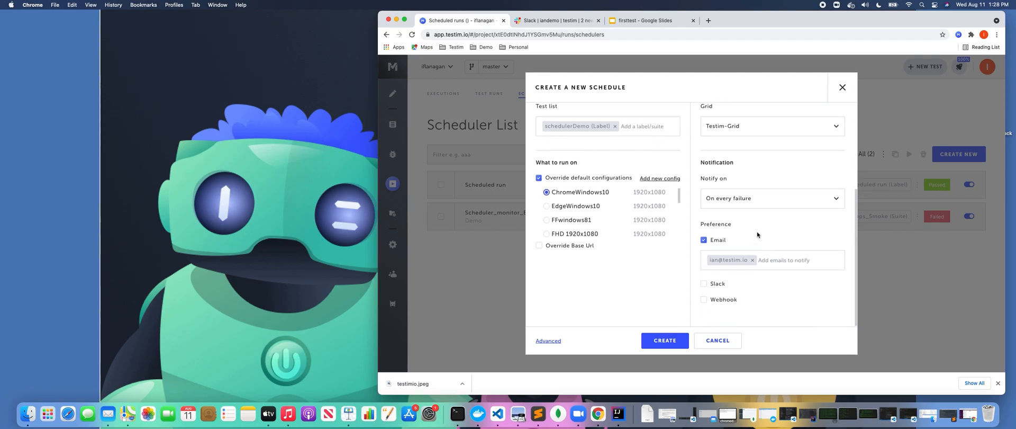
pyautogui.click(772, 198)
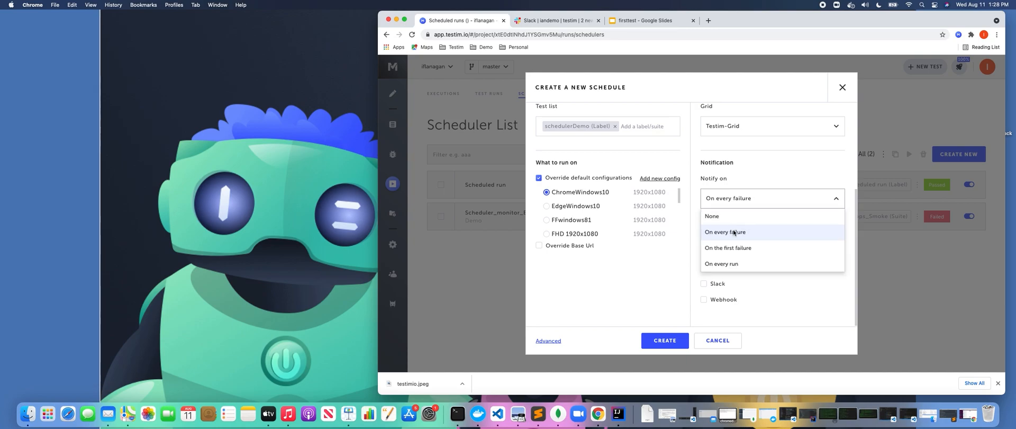
pyautogui.moveTo(728, 248)
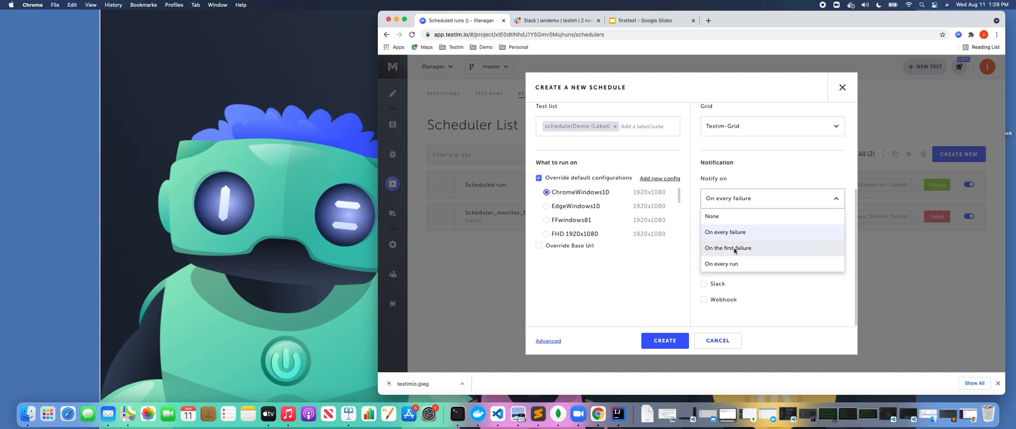
pyautogui.moveTo(728, 248)
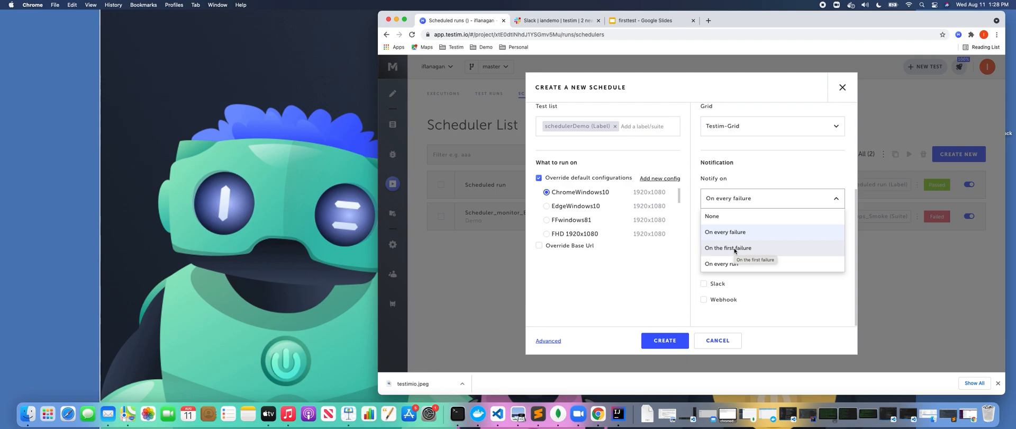
pyautogui.moveTo(791, 287)
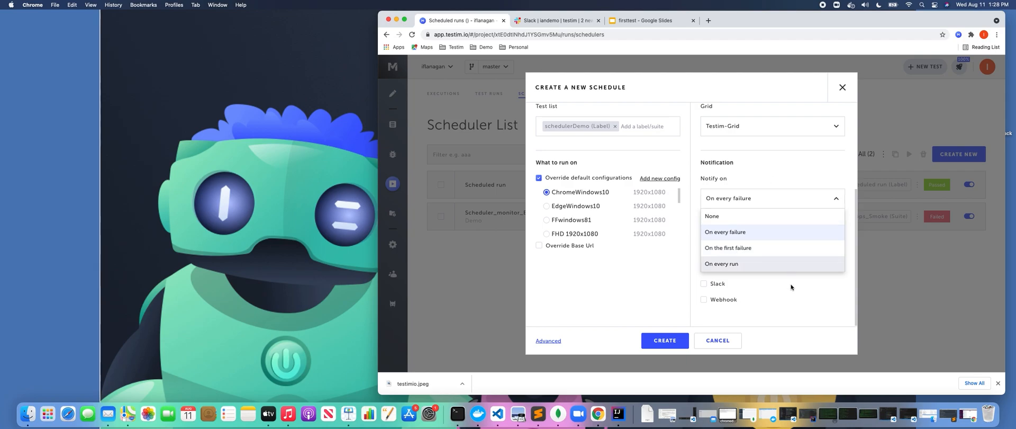
# Step: Keep 'On every failure' and enable Slack (landemo channel) and Webhook notifications
pyautogui.click(724, 232)
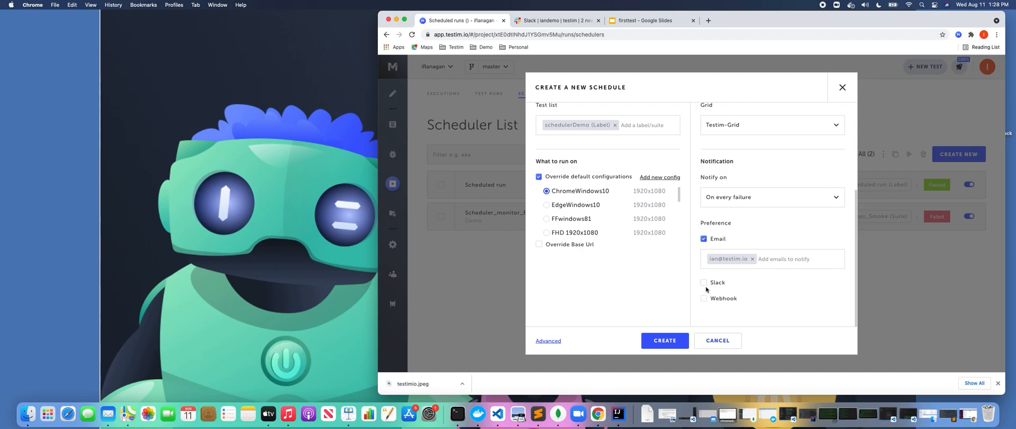
pyautogui.click(704, 283)
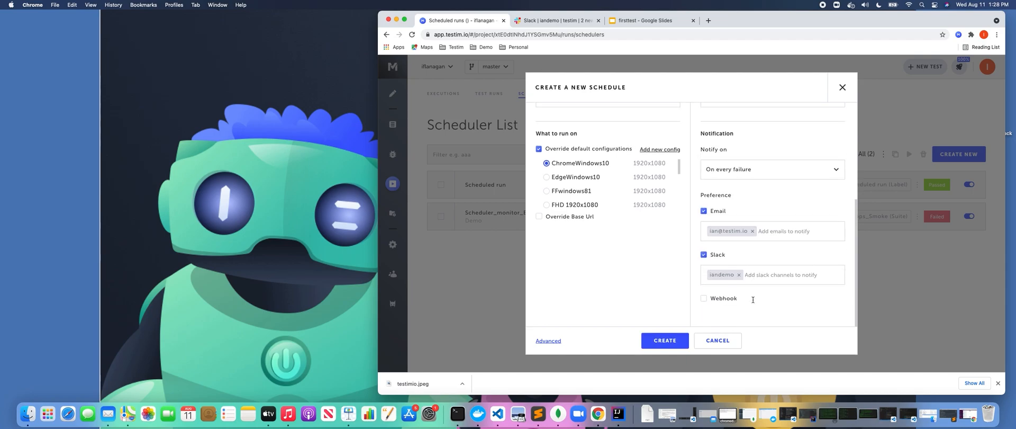
pyautogui.click(703, 298)
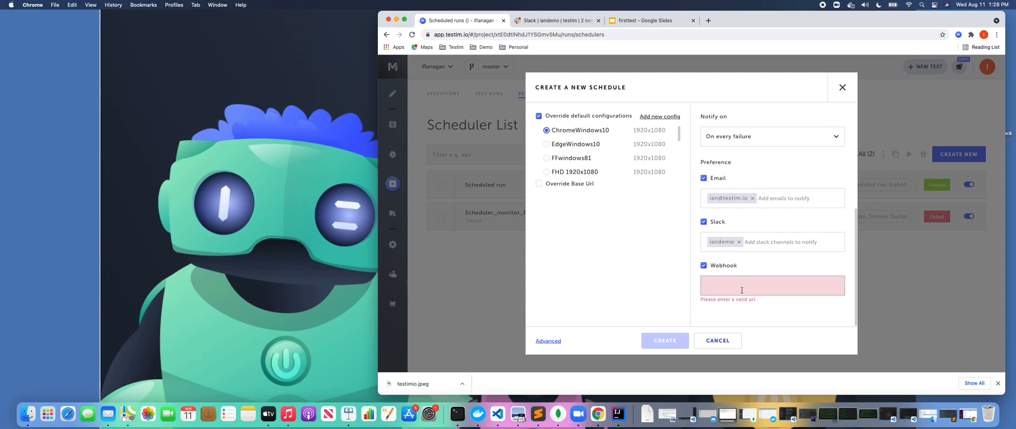
pyautogui.moveTo(721, 358)
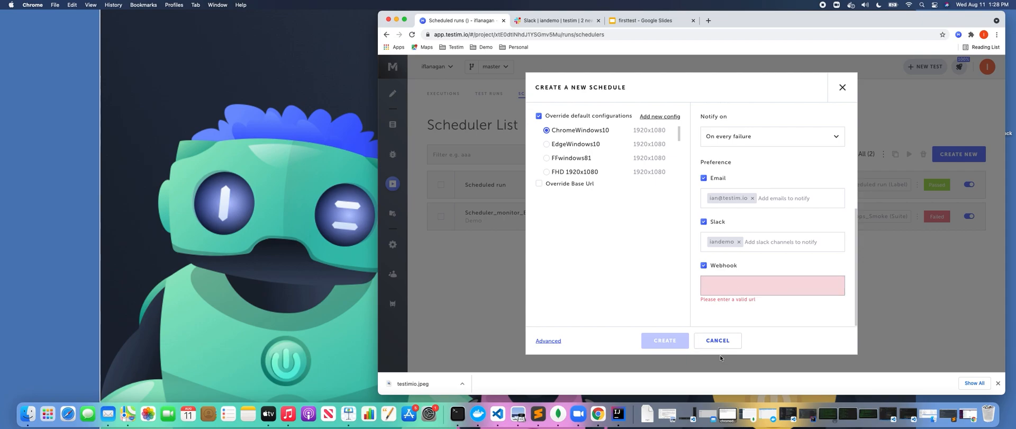
pyautogui.moveTo(718, 340)
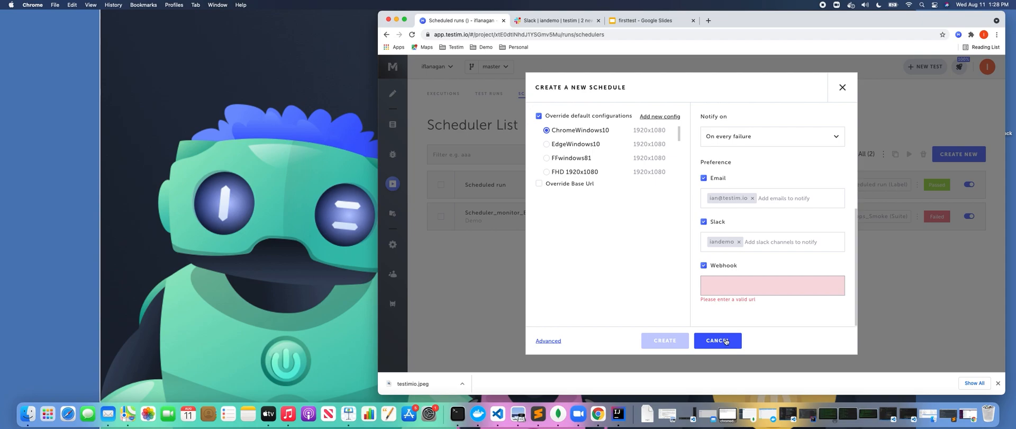
# Step: Cancel the Demo schedule and switch to Slack's landemo channel of Testim failure alerts
pyautogui.click(718, 339)
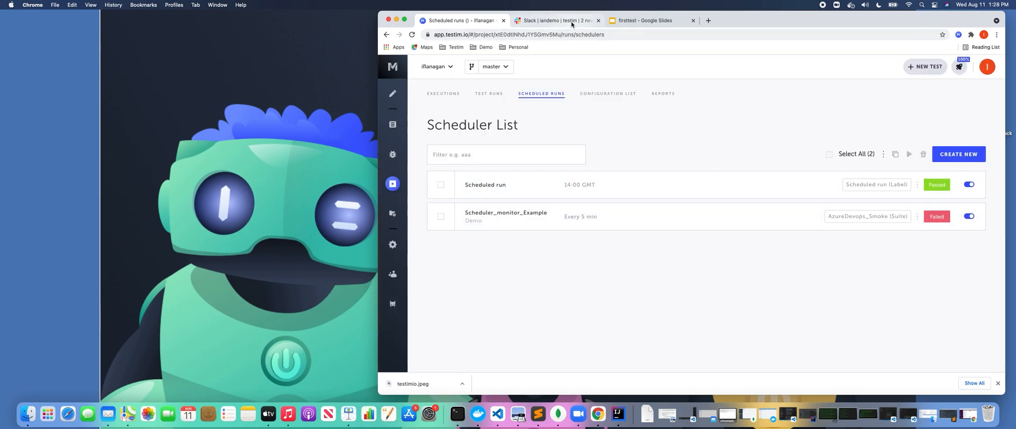
pyautogui.click(555, 20)
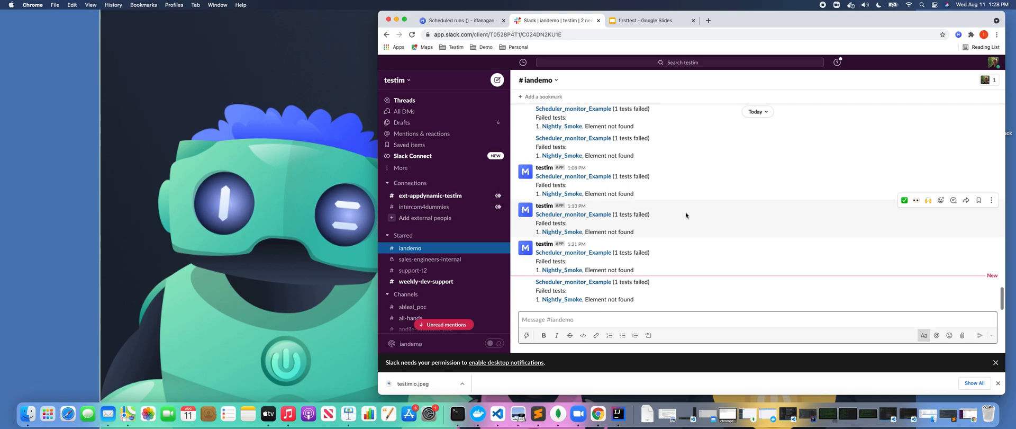
pyautogui.moveTo(561, 294)
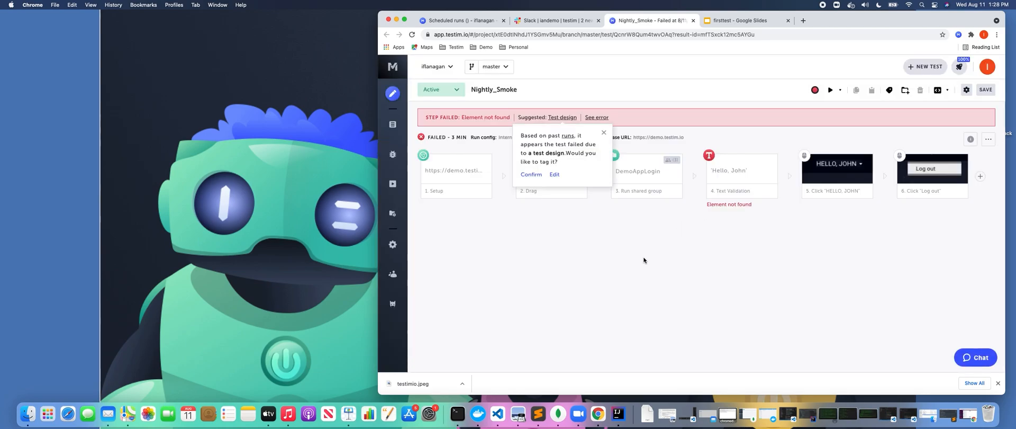
pyautogui.moveTo(574, 205)
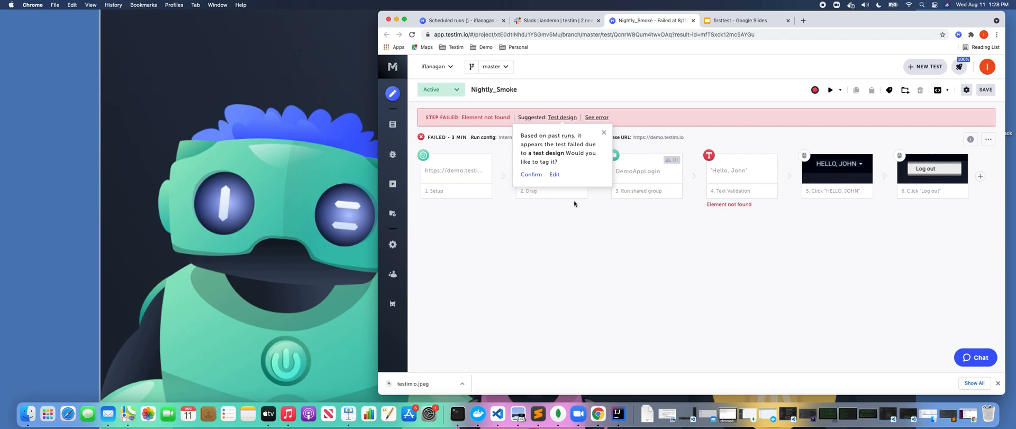
# Step: Confirm the suggested test design failure tag for Nightly_Smoke and close the tagging dialog
pyautogui.click(530, 175)
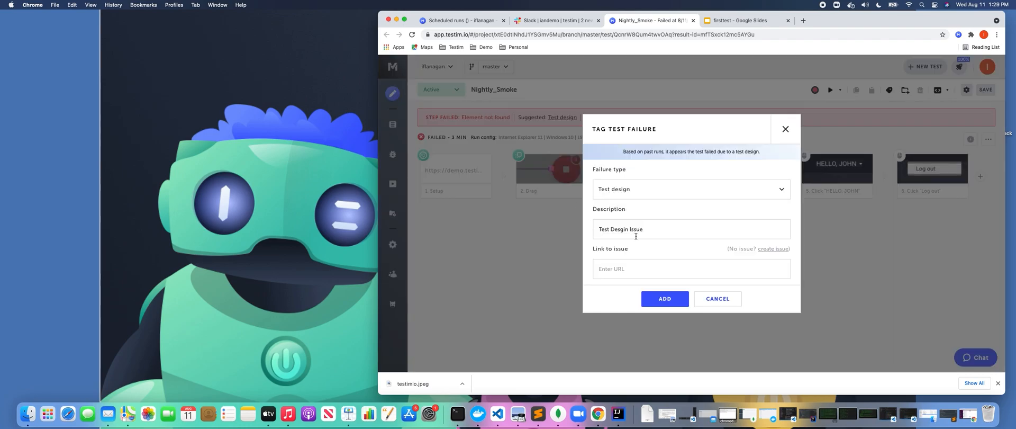
pyautogui.moveTo(776, 245)
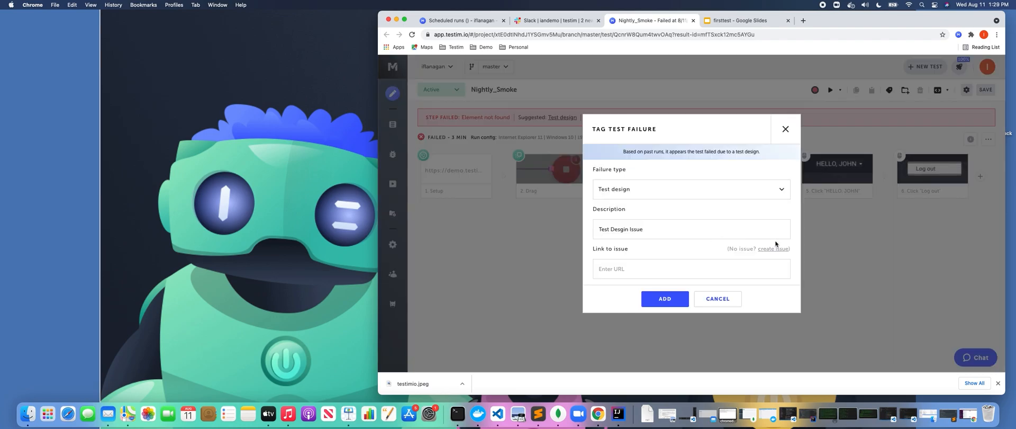
pyautogui.click(717, 298)
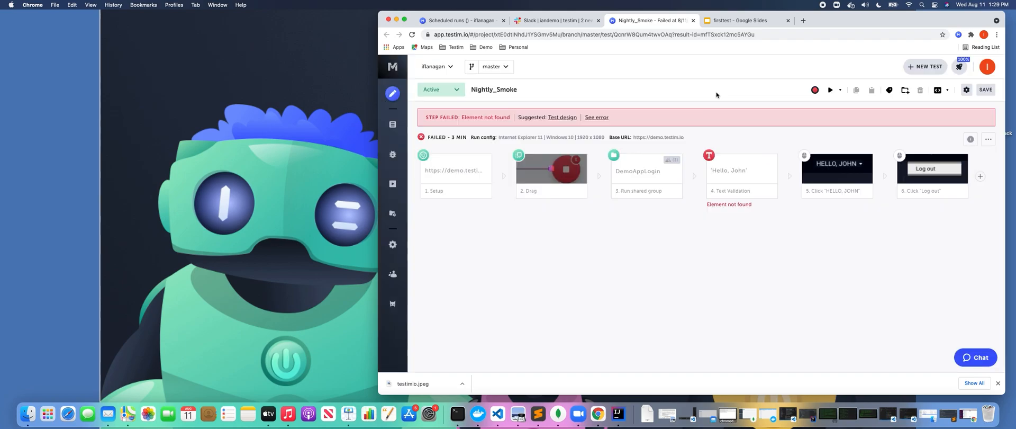
# Step: Return to Scheduled Runs and start another new schedule
pyautogui.click(460, 20)
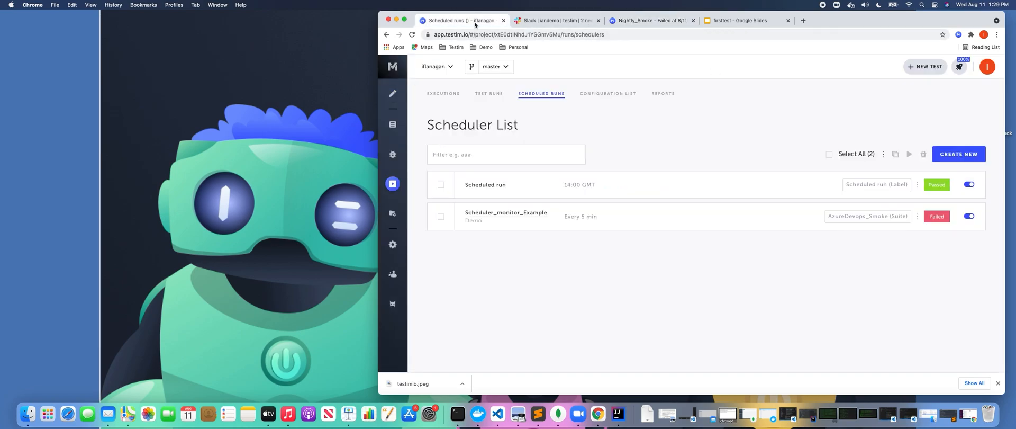
pyautogui.click(959, 154)
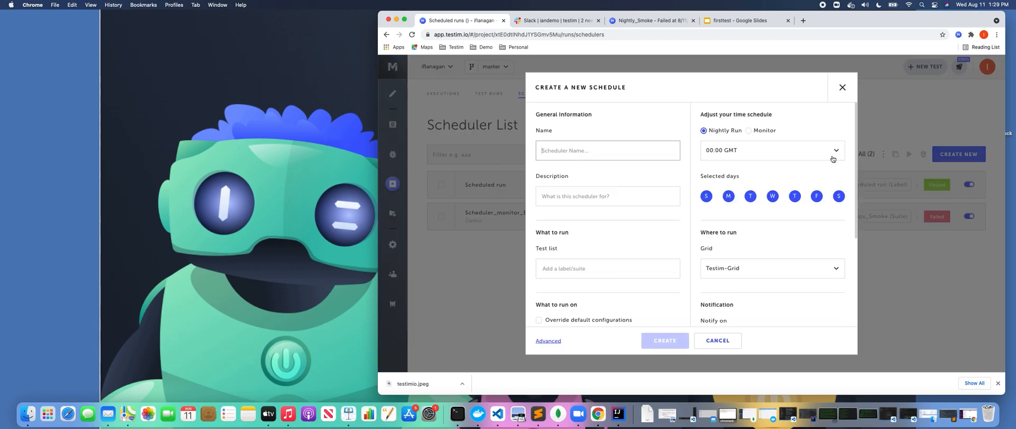
pyautogui.moveTo(776, 141)
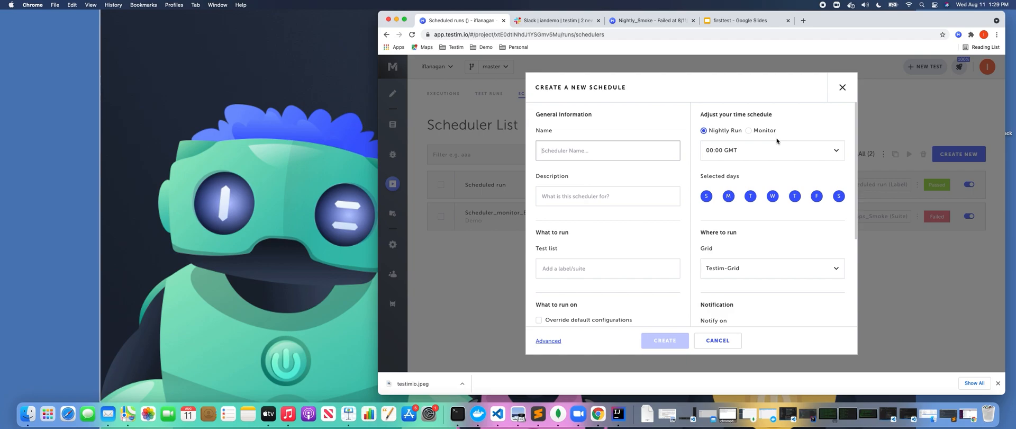
# Step: Set the schedule to Monitor mode and list its interval choices, currently every 5 min
pyautogui.click(749, 130)
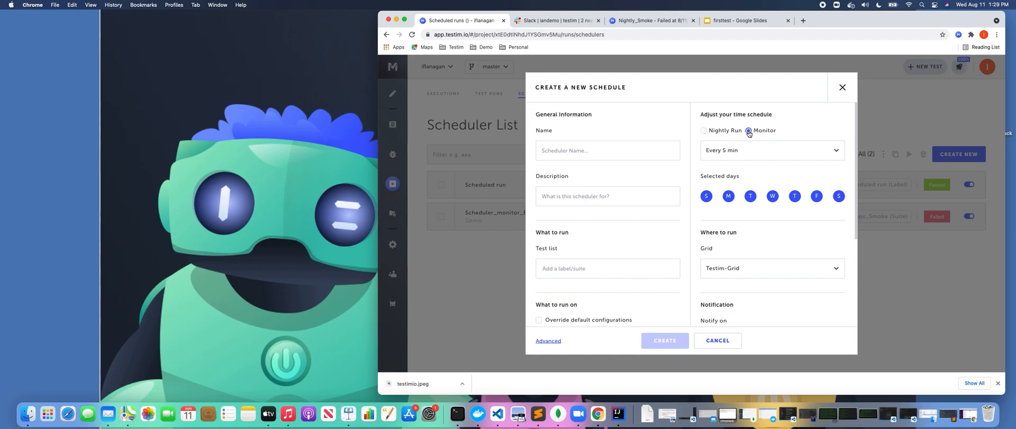
pyautogui.click(771, 149)
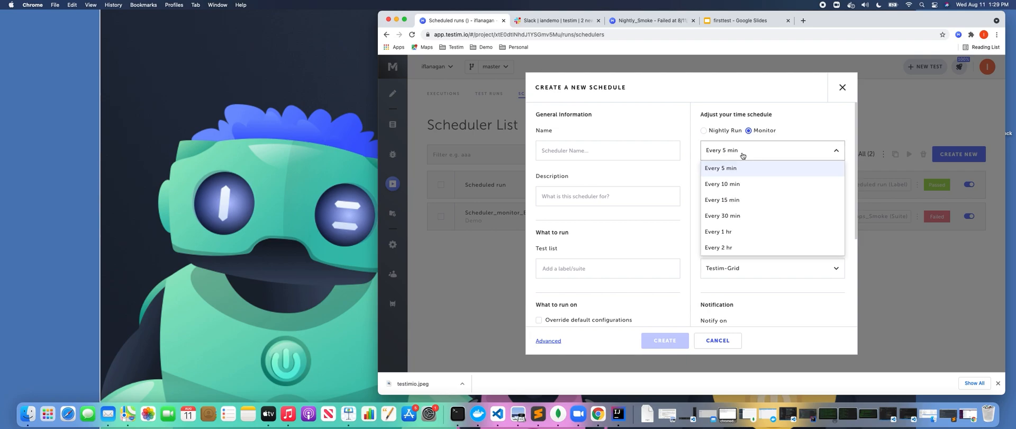
pyautogui.moveTo(740, 169)
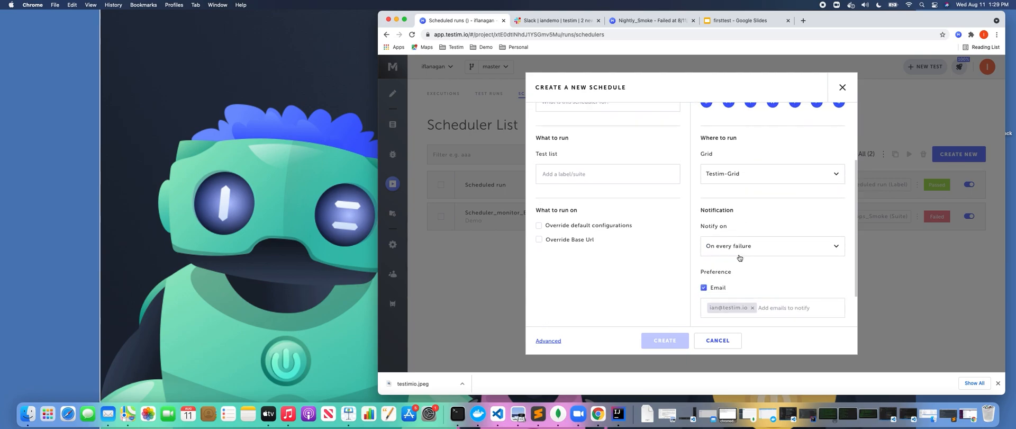
pyautogui.moveTo(752, 179)
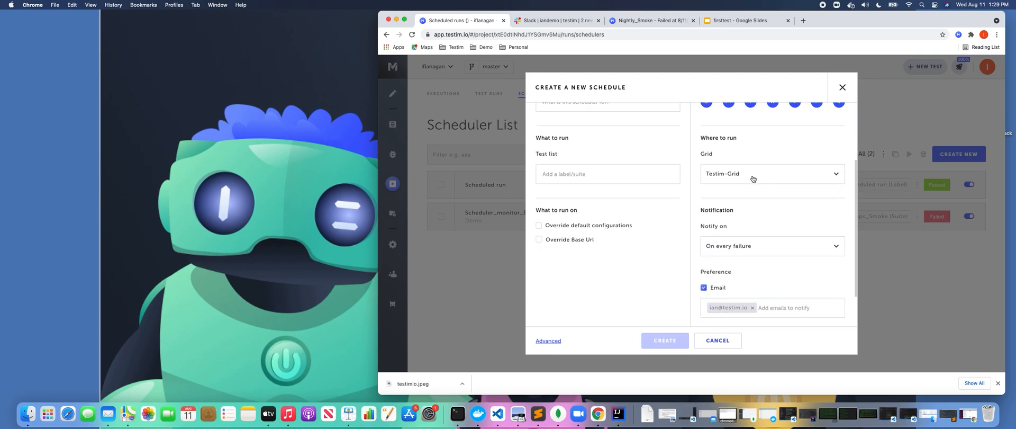
pyautogui.moveTo(717, 340)
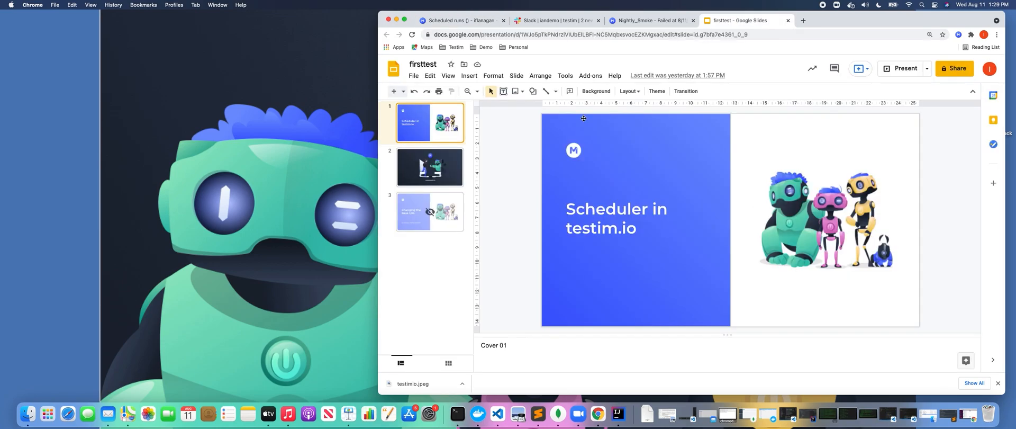
# Step: Select the closing testim.io slide and present the deck full screen
pyautogui.click(430, 166)
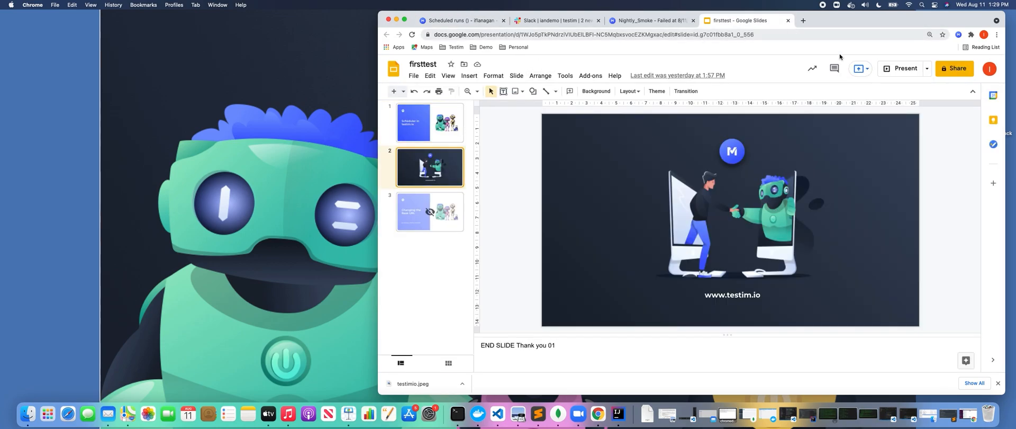
pyautogui.click(905, 68)
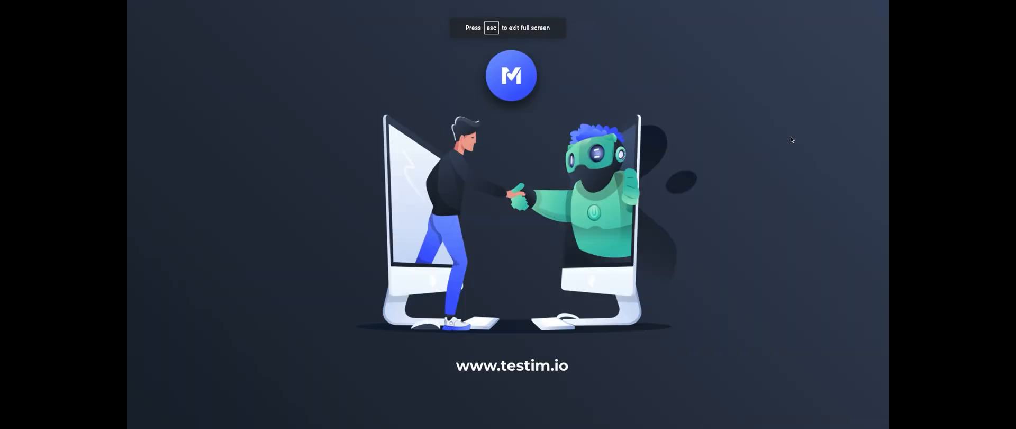